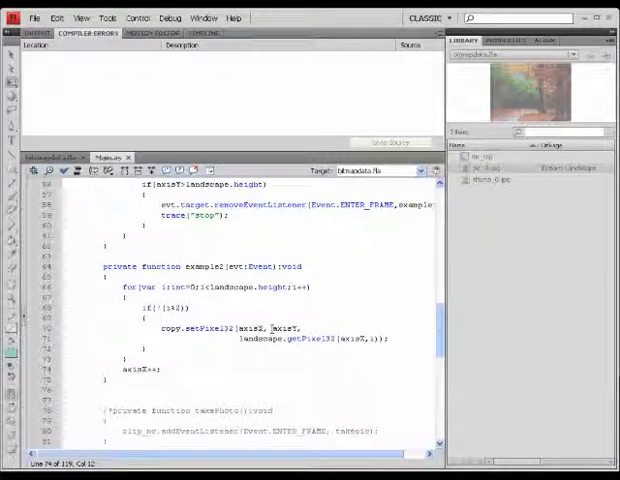
Select a word in the setPixel line, test the movie and close the interlaced preview
{"action": "double_click", "coordinate": [272, 328]}
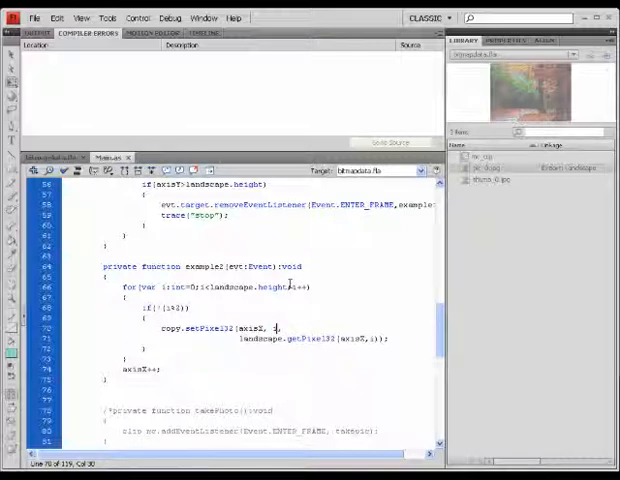
{"action": "double_click", "coordinate": [288, 328]}
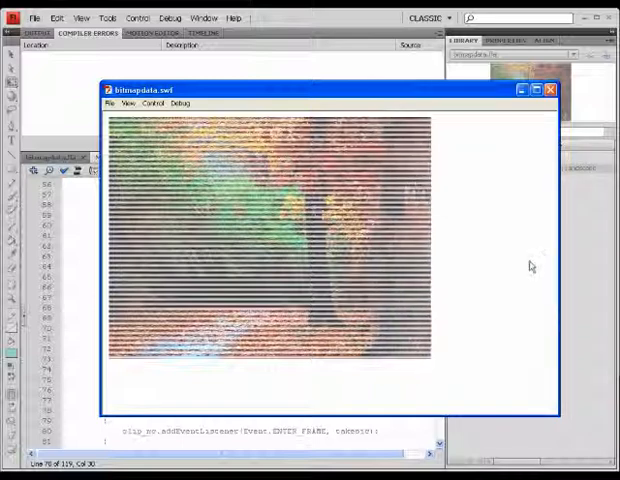
{"action": "left_click", "coordinate": [550, 88]}
{"action": "type", "text": "copy.setPixel32("}
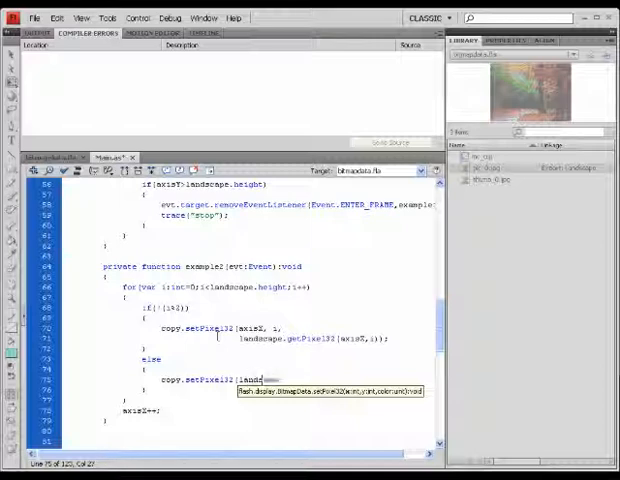
Type the else branch's mirrored setPixel using landscape.width-x-1 and landscape.getPixel
{"action": "type", "text": "landscape"}
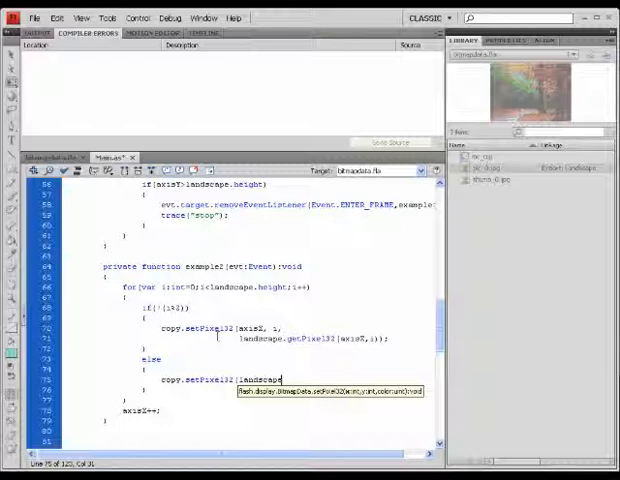
{"action": "type", "text": ".width"}
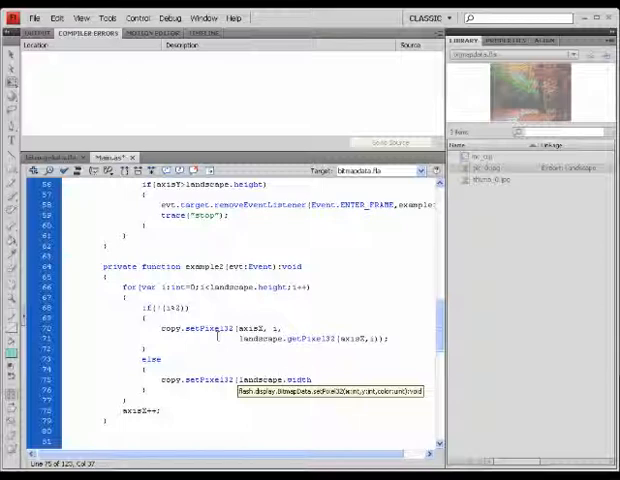
{"action": "type", "text": "-axisX,1,"}
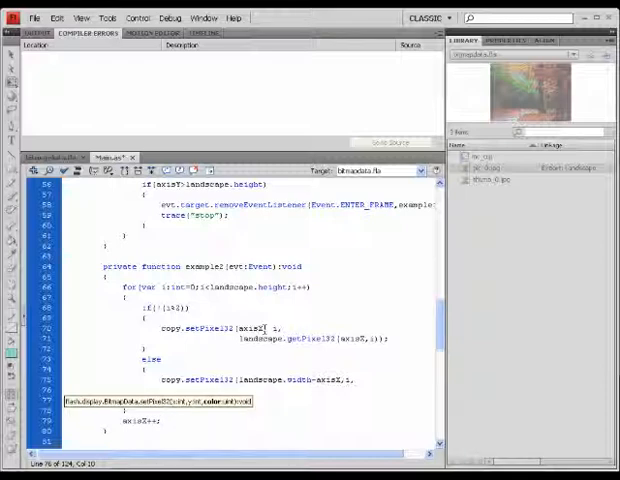
{"action": "type", "text": "land"}
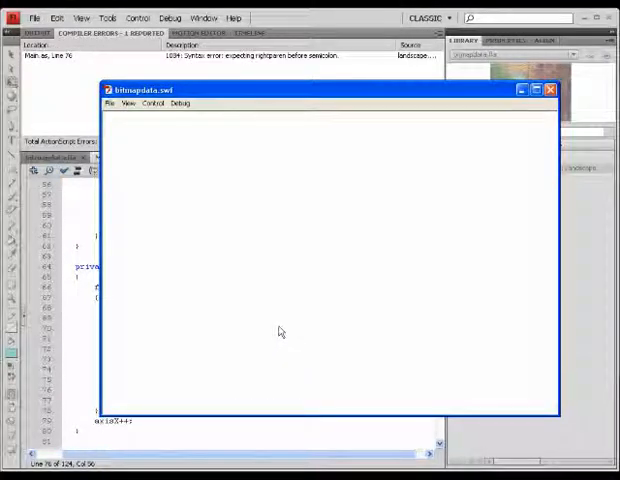
Close the blank SWF preview after the compiler error
{"action": "left_click", "coordinate": [552, 88]}
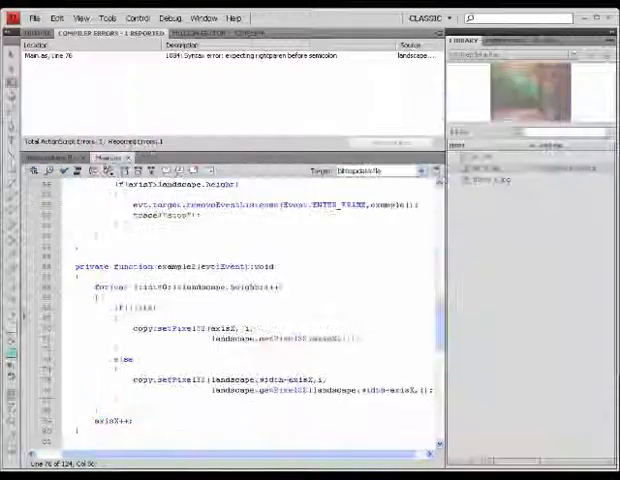